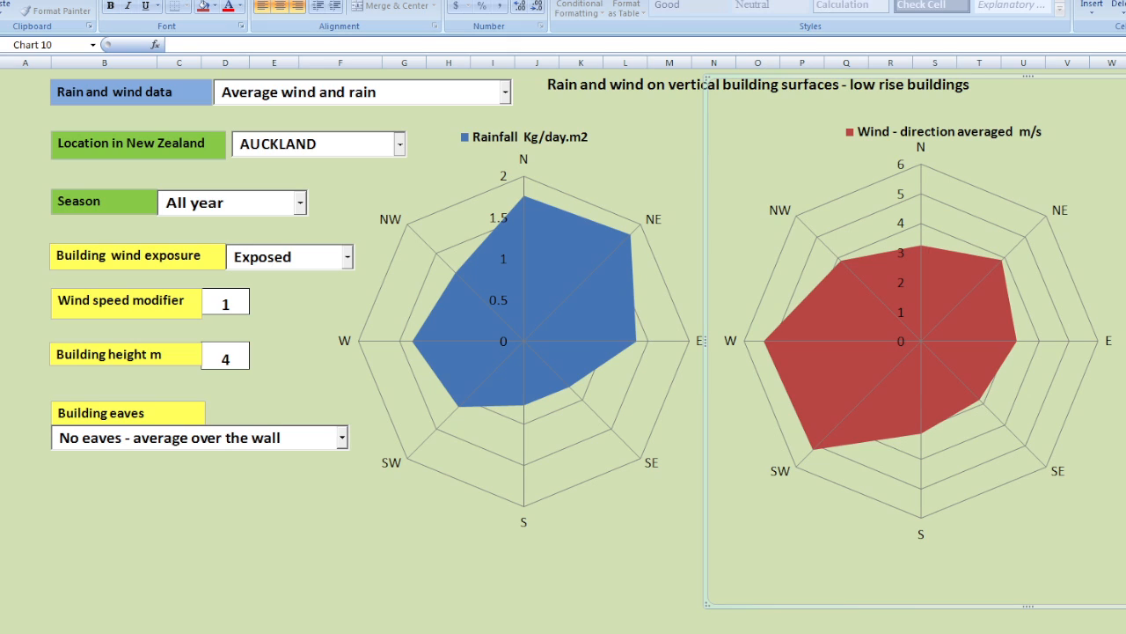
Step: Set NAPIER as the location for the rain and wind radar charts
left_click(398, 144)
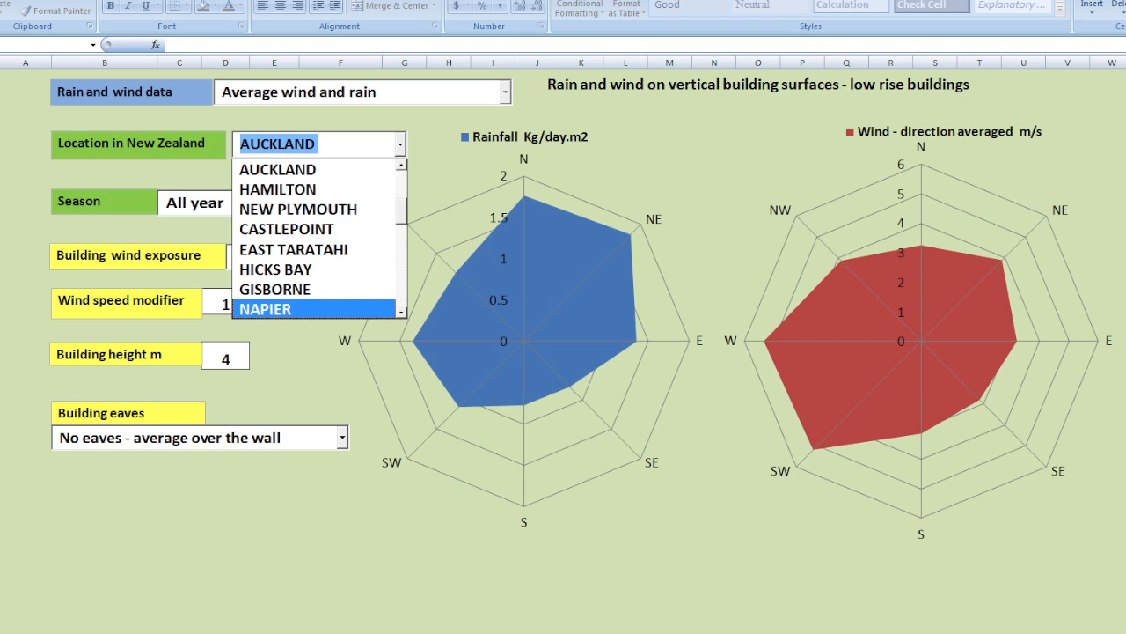
left_click(264, 308)
type("10")
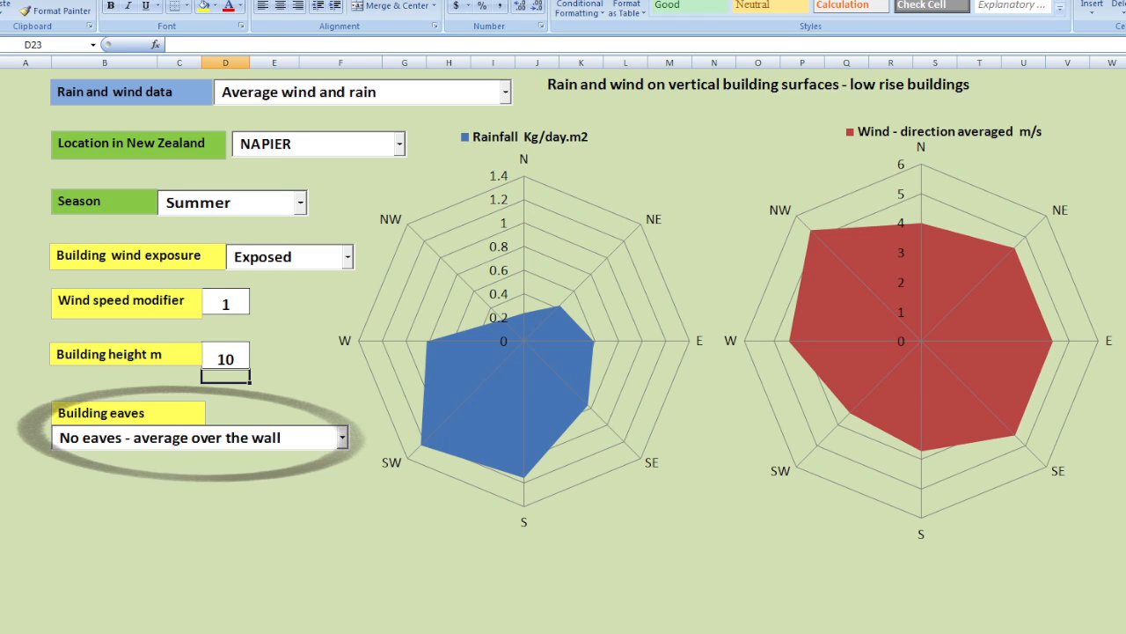
left_click(342, 437)
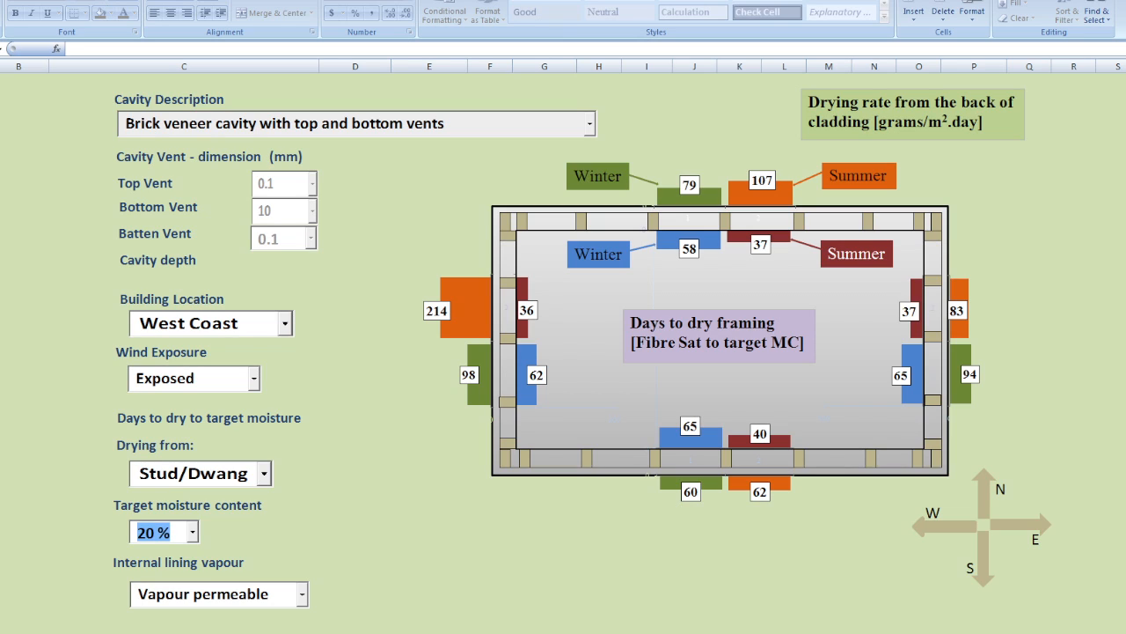
Step: Select 'Open rainscreen with non-ventilated battens' as the cavity description
left_click(591, 124)
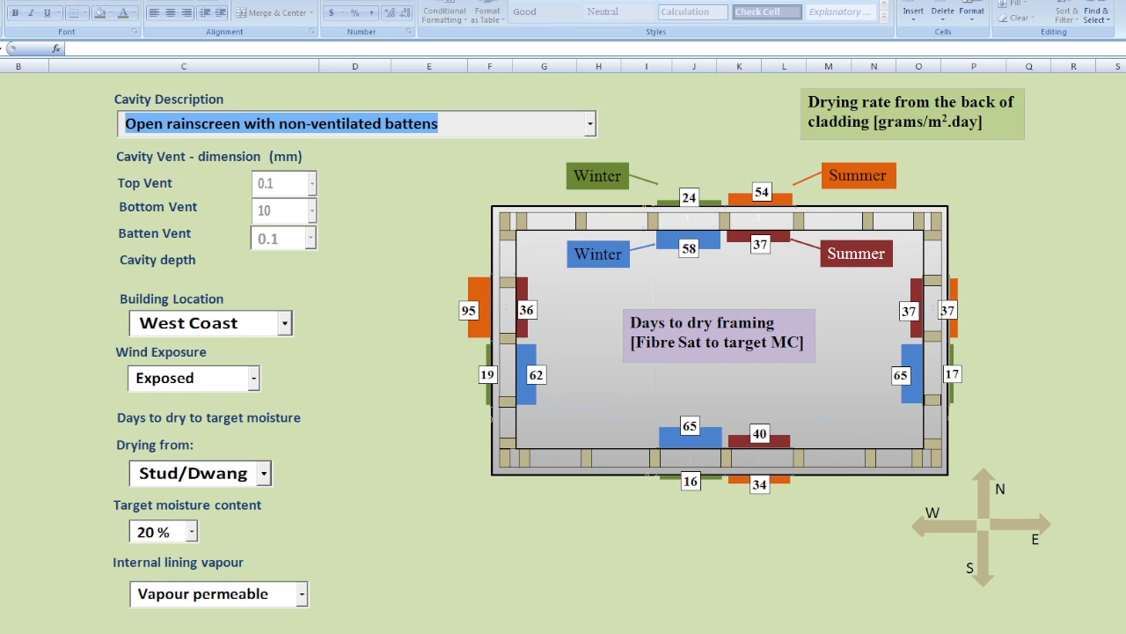
left_click(189, 530)
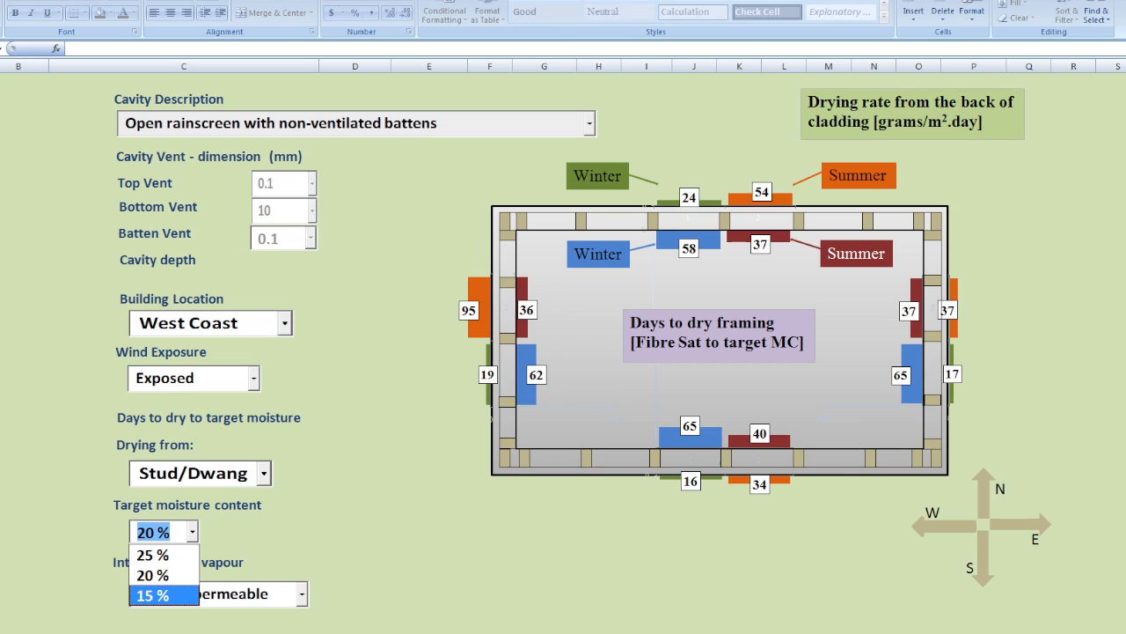
Step: Set the target moisture content to 15% to recalculate framing drying days
left_click(152, 594)
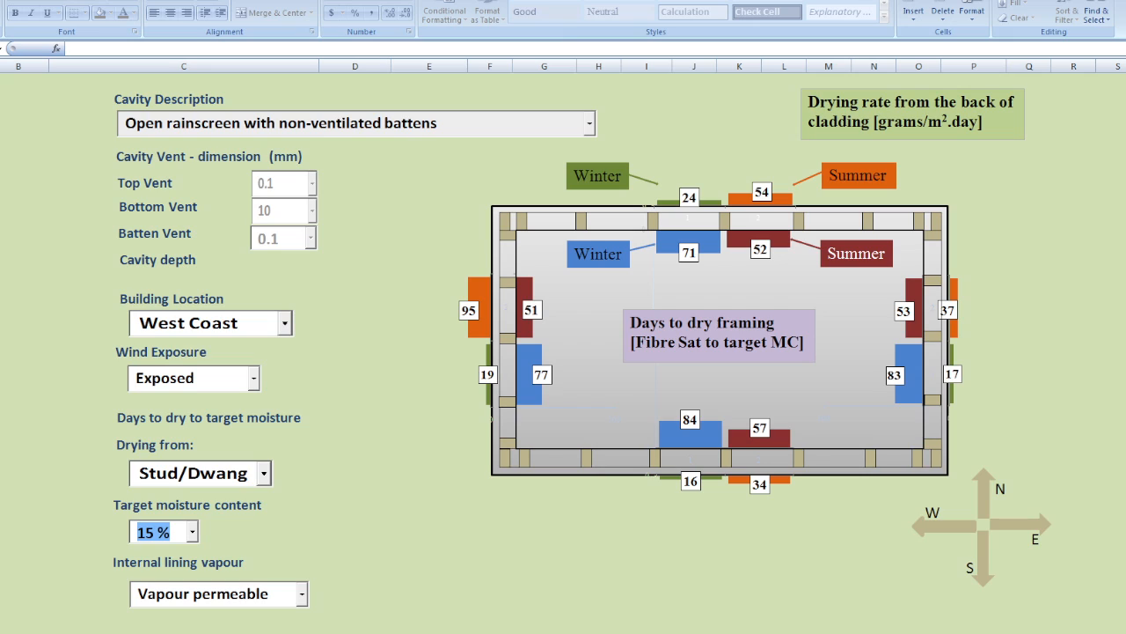
left_click(284, 323)
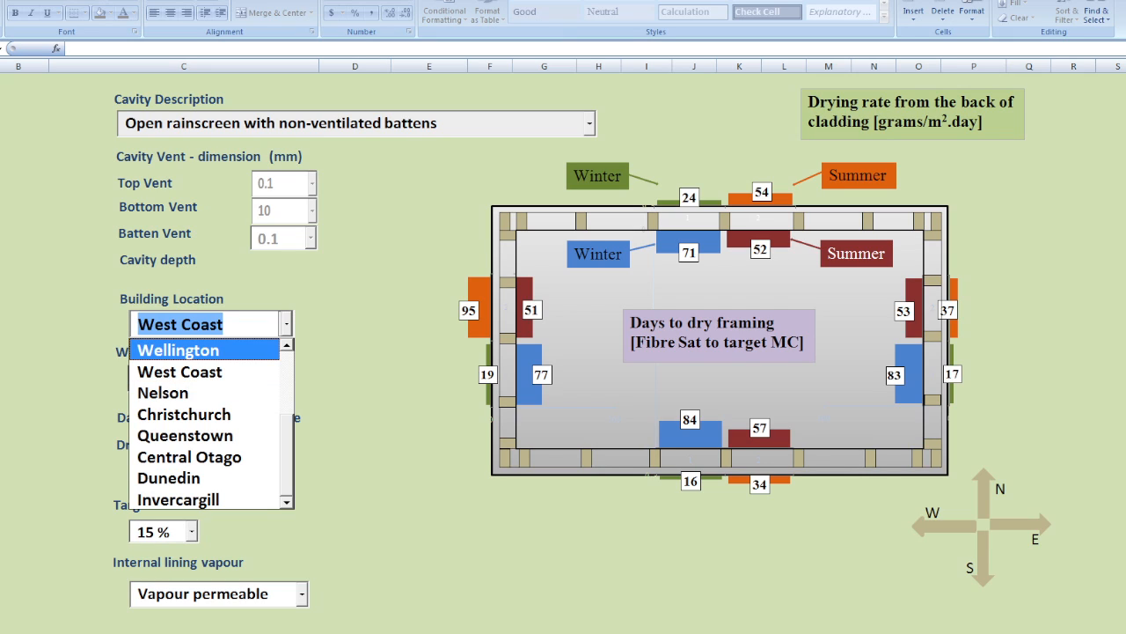
left_click(177, 349)
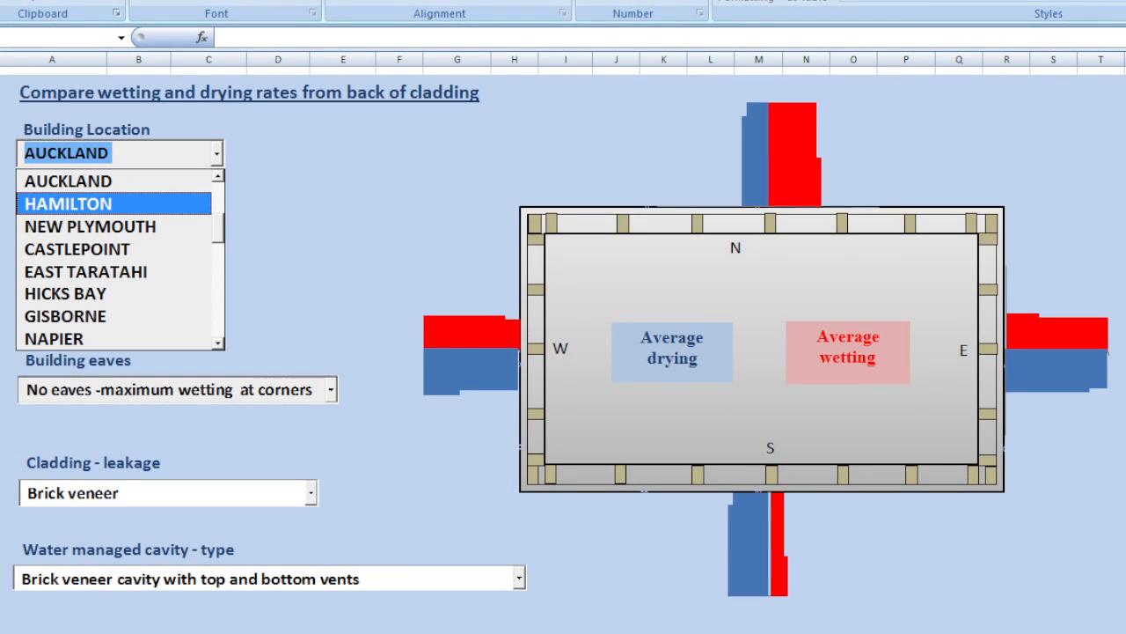
Step: Choose HAMILTON, Semi exposed, Weatherboards - medium leakage, and open rainscreen with non-ventilated battens
left_click(68, 203)
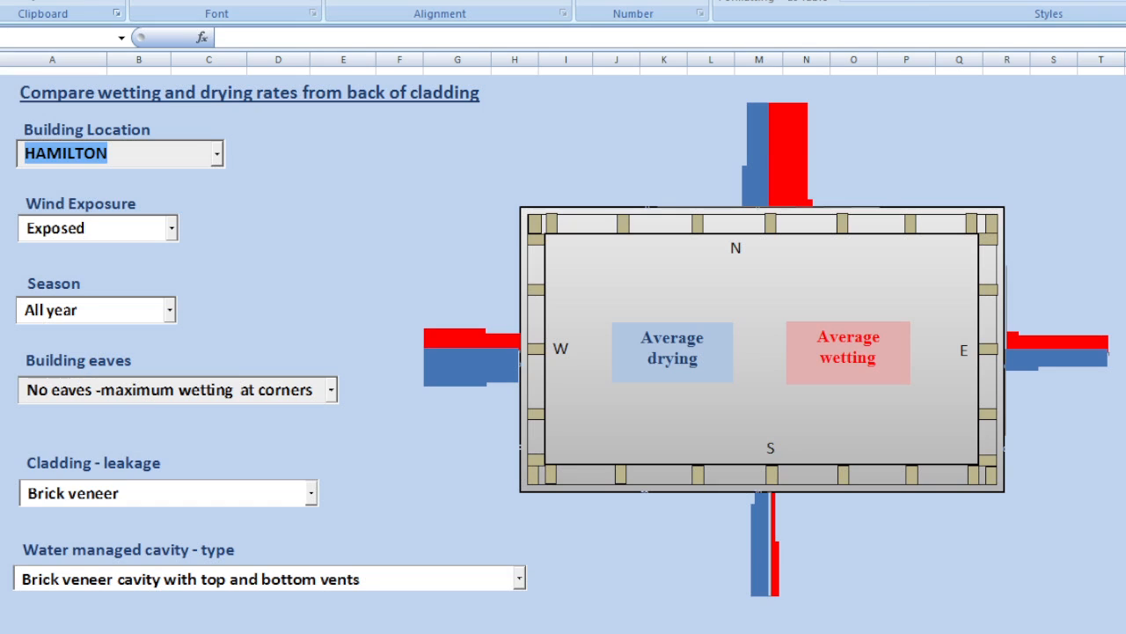
left_click(172, 228)
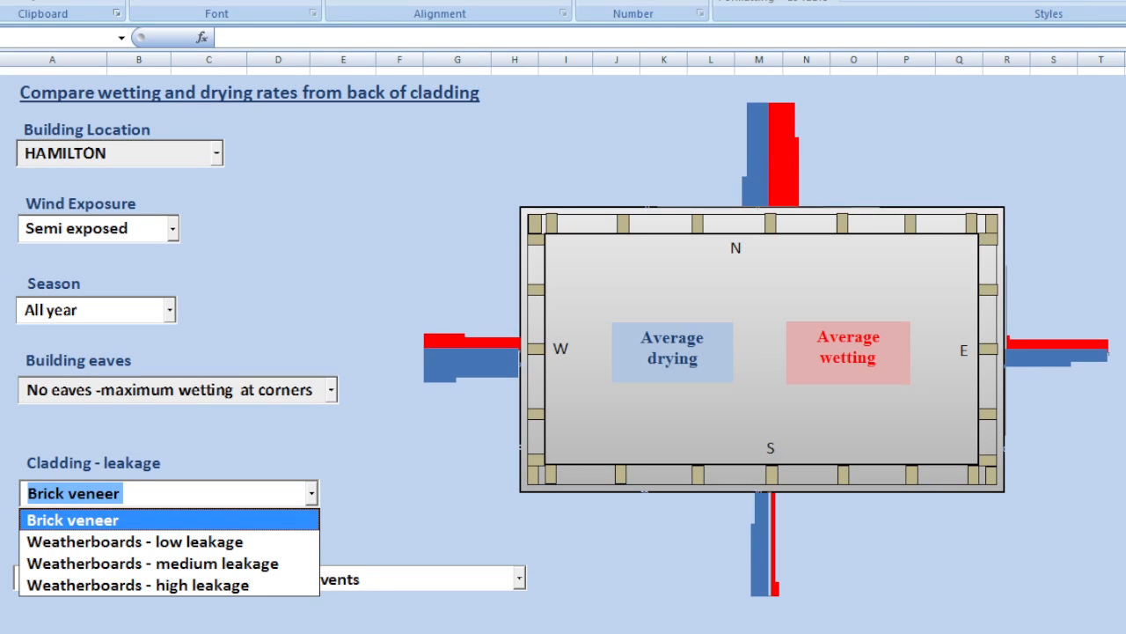
left_click(151, 563)
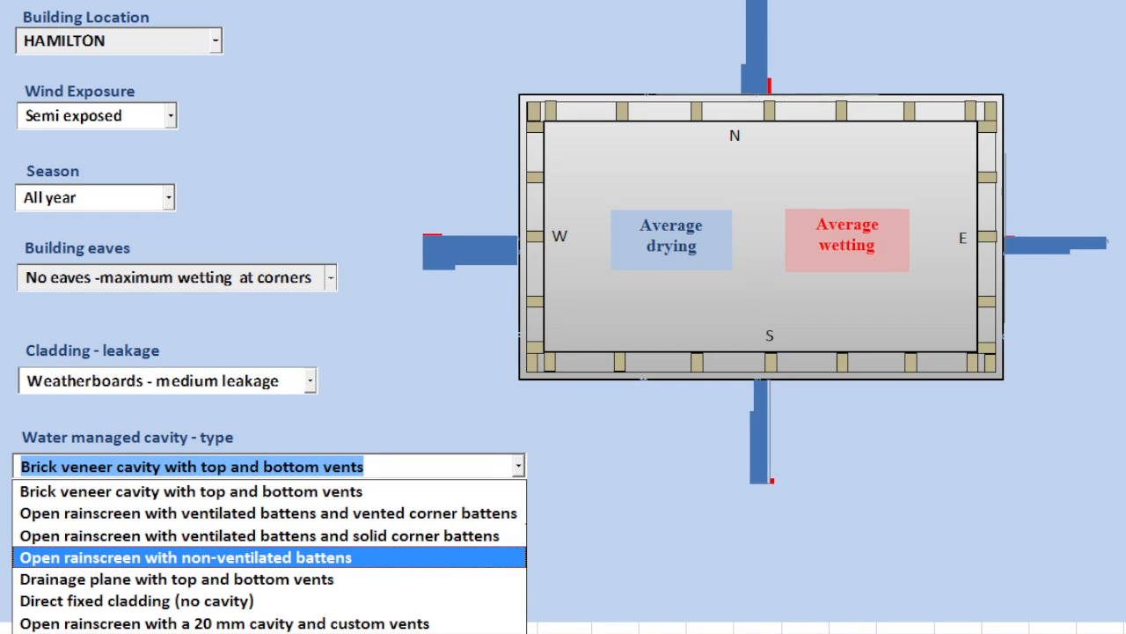
left_click(188, 556)
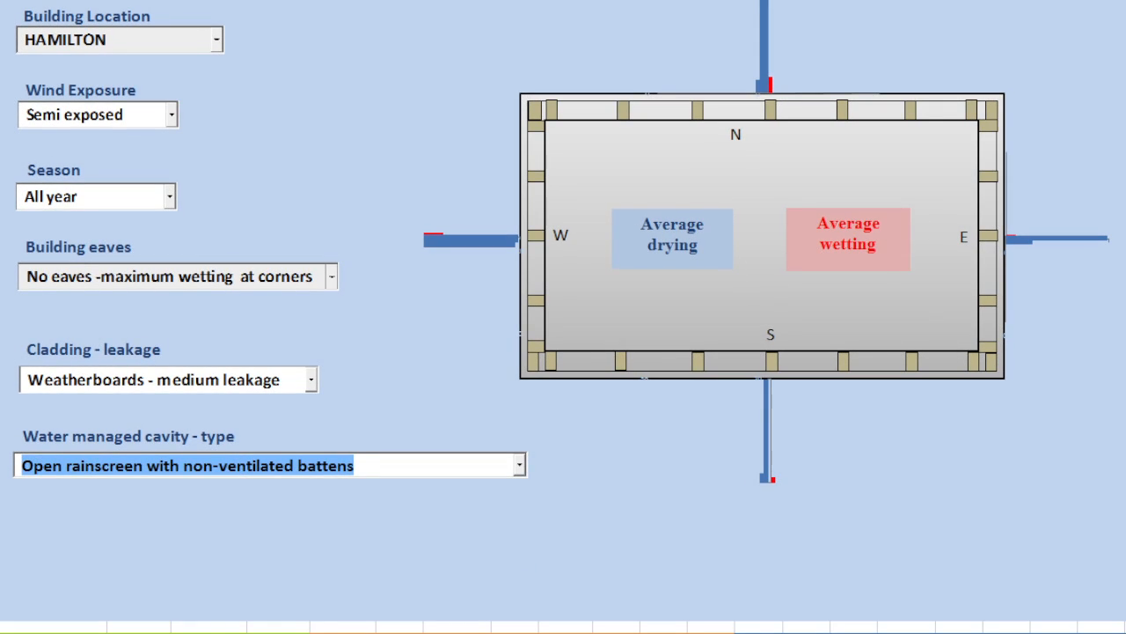